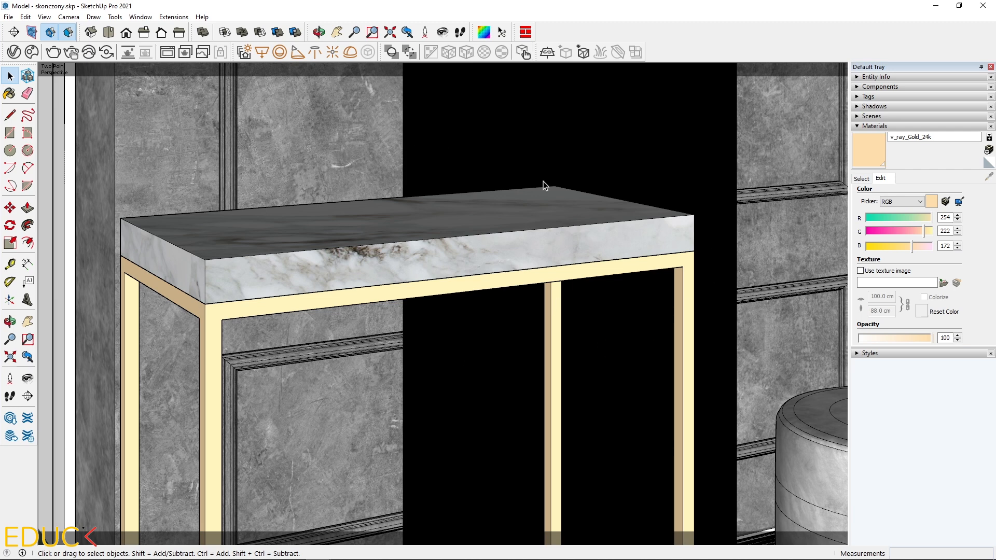
{"action": "mouse_move", "coordinate": [211, 338]}
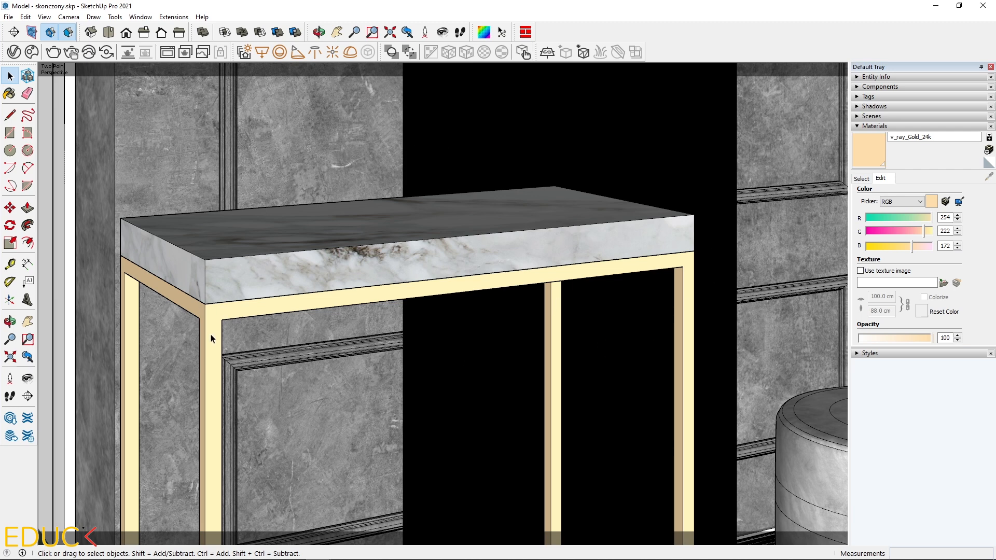
{"action": "mouse_move", "coordinate": [248, 265]}
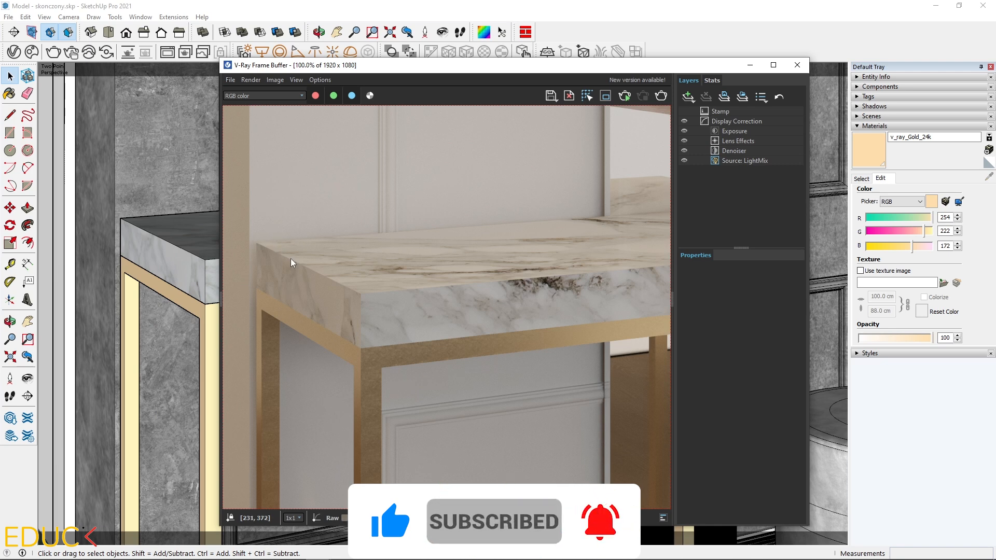
{"action": "mouse_move", "coordinate": [610, 269]}
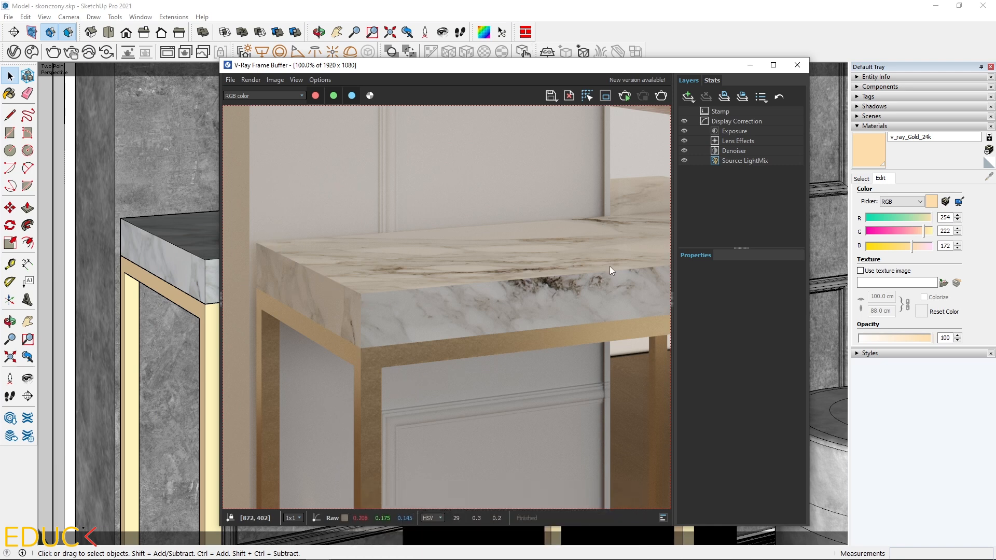
{"action": "mouse_move", "coordinate": [296, 240]}
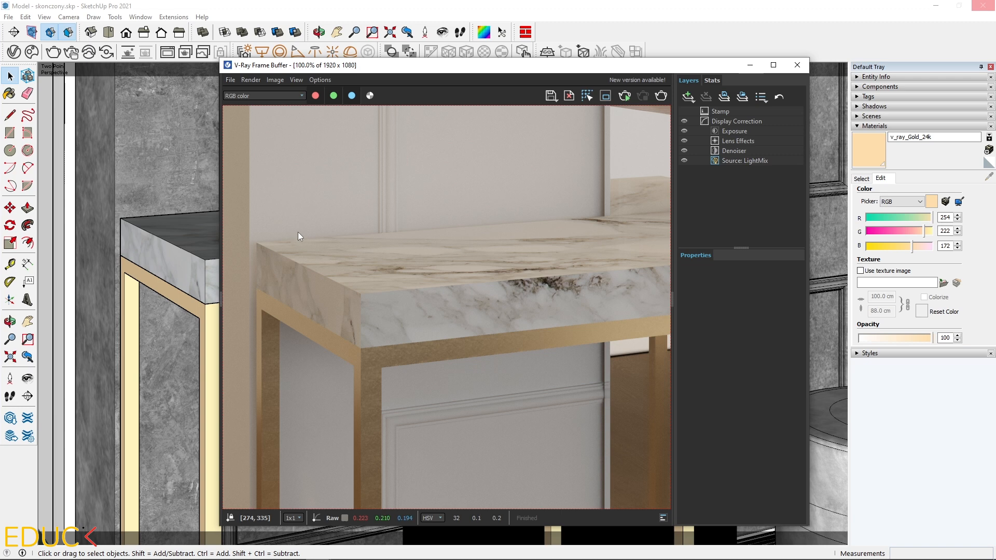
Step: Bring up the V-Ray Frame Buffer with the last flat-edged table render
{"action": "left_click", "coordinate": [796, 64]}
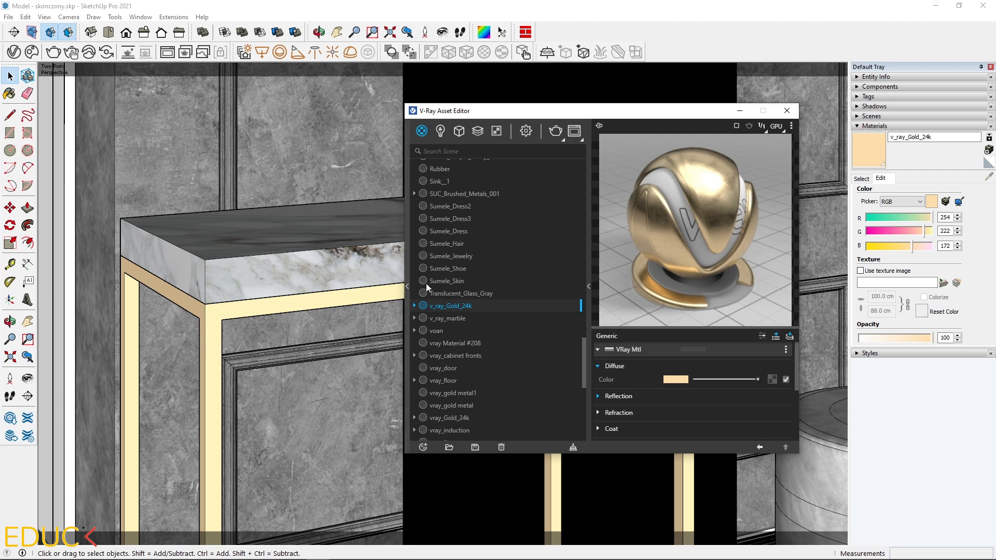
{"action": "mouse_move", "coordinate": [654, 398]}
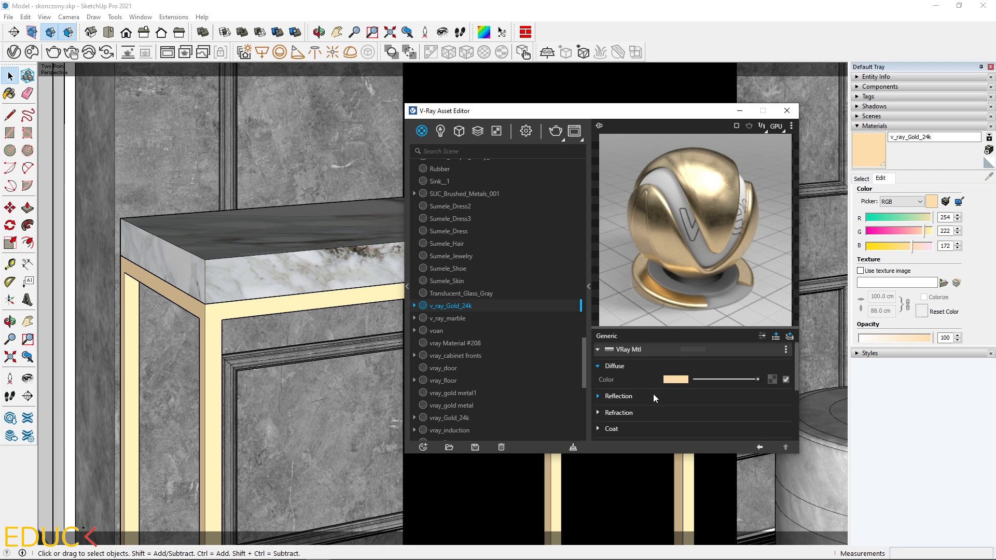
{"action": "mouse_move", "coordinate": [645, 397]}
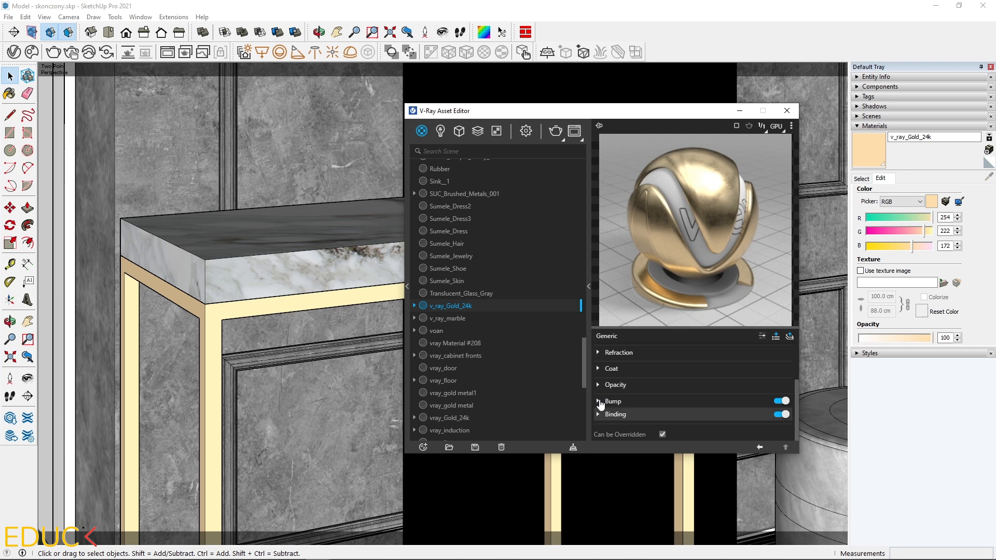
Step: Expand v_ray_Gold_24k's Bump rollout showing Bump Map mode, amount 1
{"action": "left_click", "coordinate": [597, 401]}
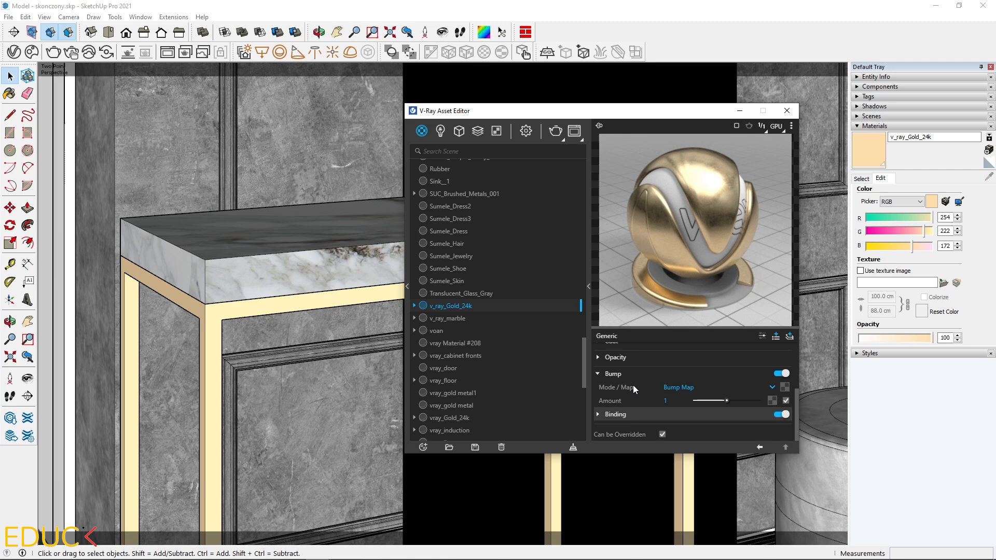
{"action": "mouse_move", "coordinate": [637, 387]}
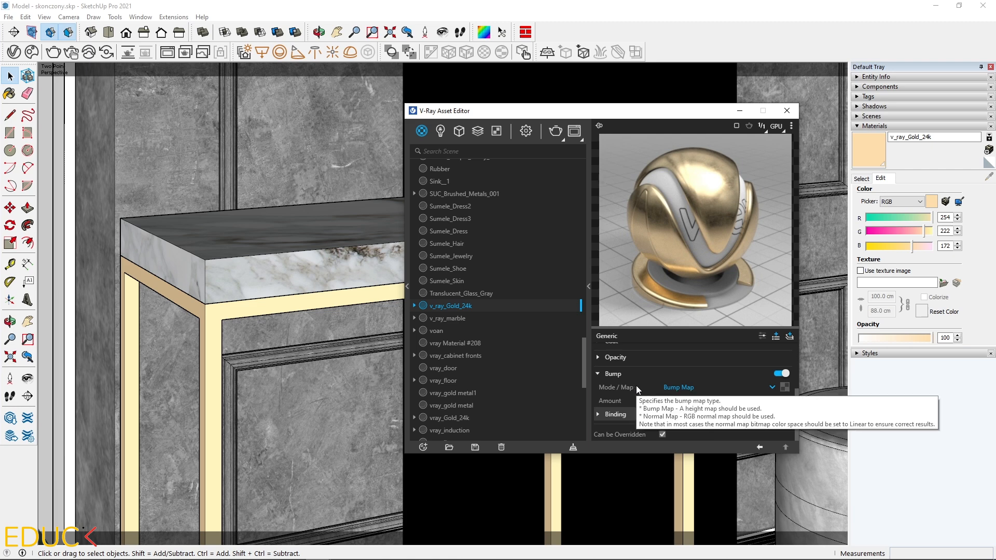
{"action": "mouse_move", "coordinate": [746, 335]}
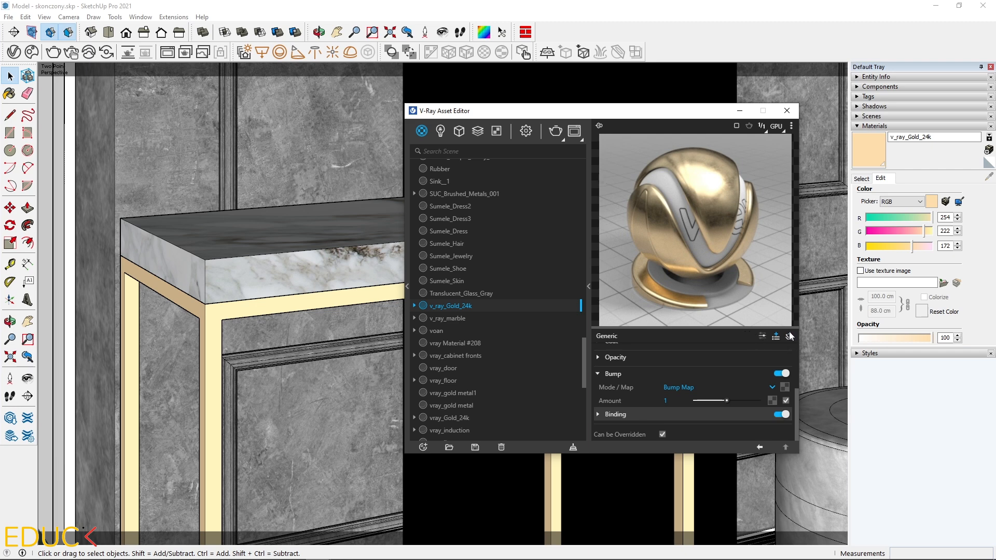
{"action": "mouse_move", "coordinate": [775, 336]}
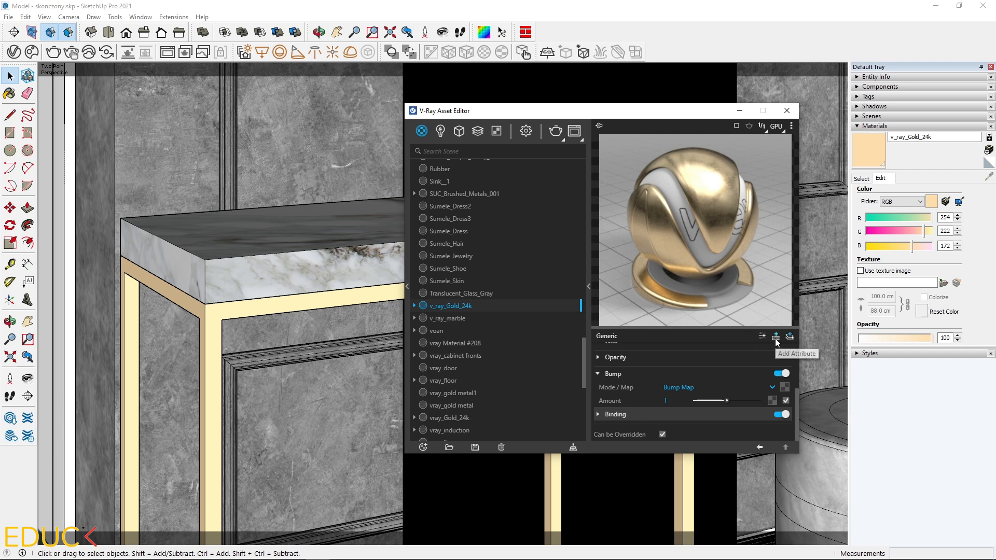
{"action": "mouse_move", "coordinate": [762, 341]}
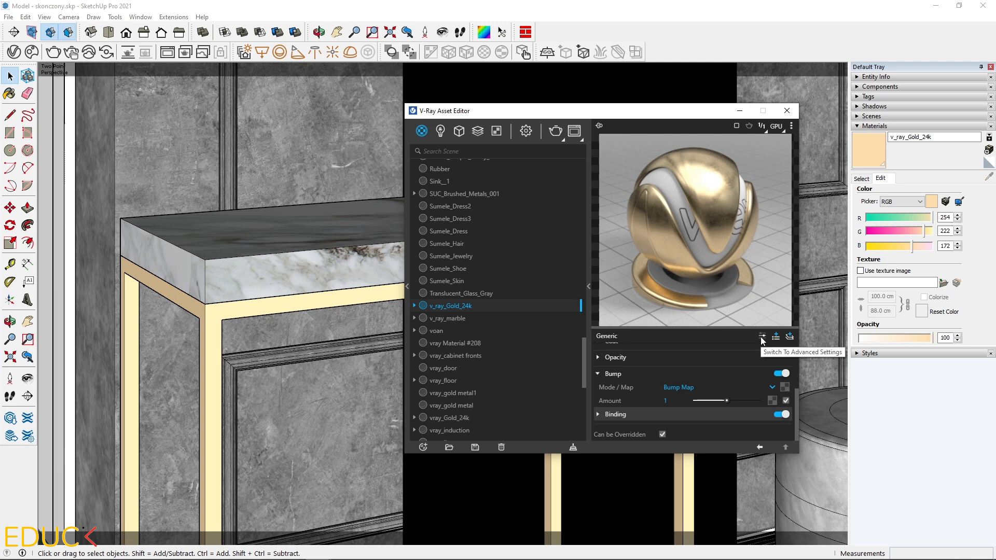
{"action": "mouse_move", "coordinate": [776, 336]}
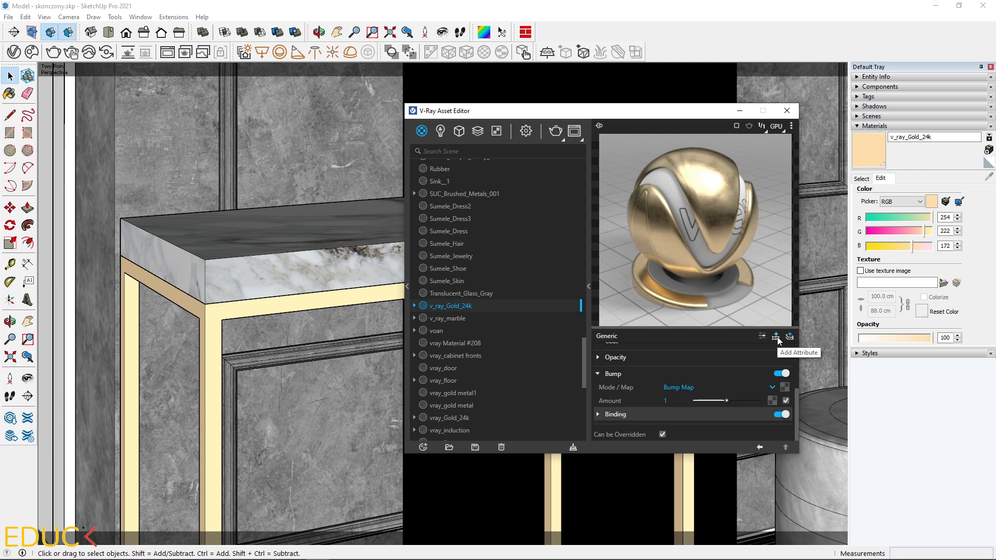
Step: Add a second Bump attribute to the v_ray_Gold_24k material
{"action": "left_click", "coordinate": [775, 336]}
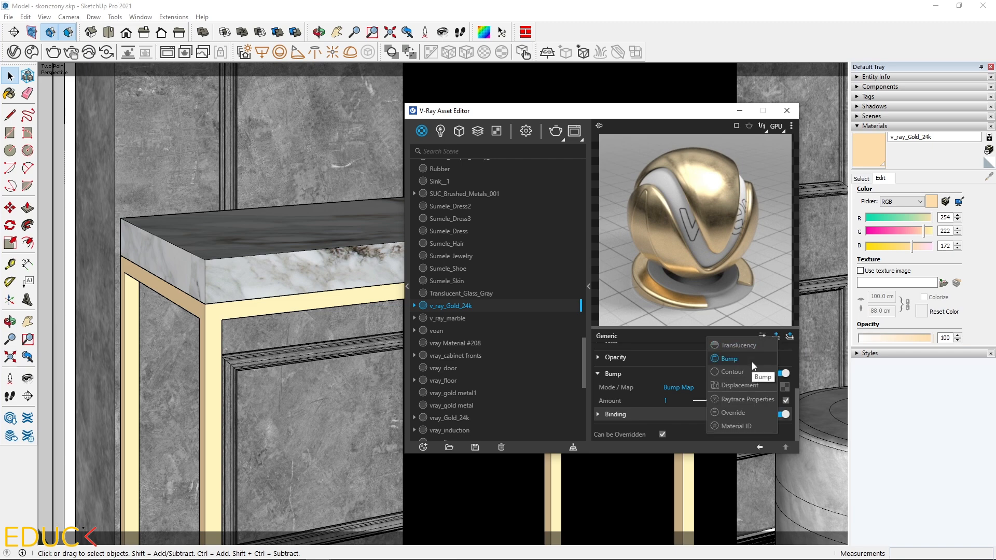
{"action": "left_click", "coordinate": [729, 358]}
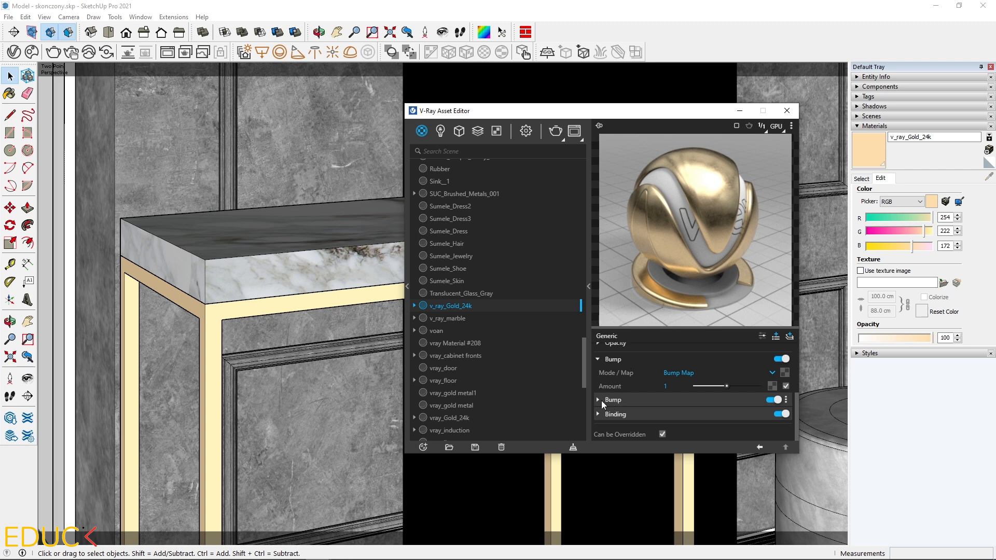
{"action": "mouse_move", "coordinate": [623, 360]}
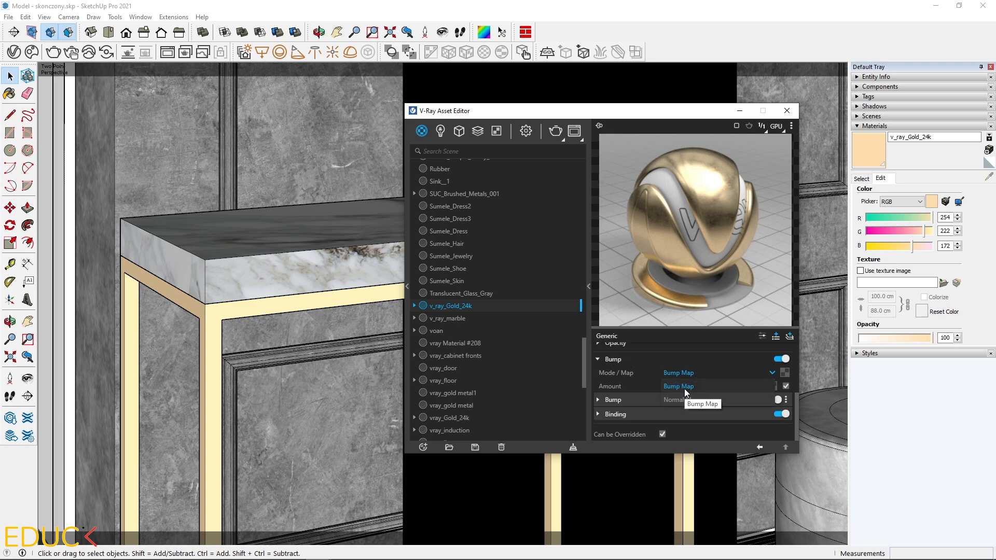
Step: Set the new bump to Bump Texture Channel with an Edges texture as its map
{"action": "left_click", "coordinate": [598, 359]}
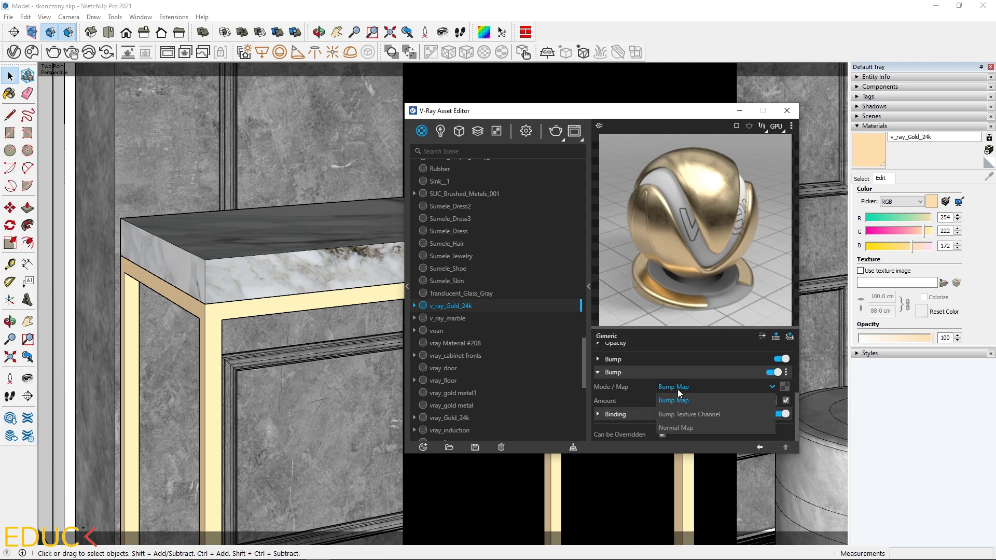
{"action": "mouse_move", "coordinate": [712, 423]}
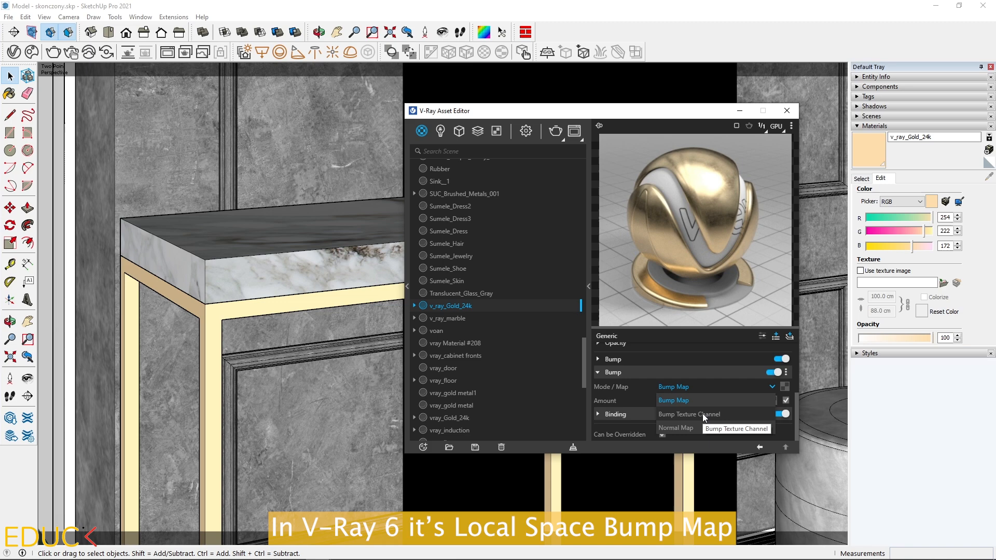
{"action": "left_click", "coordinate": [689, 414]}
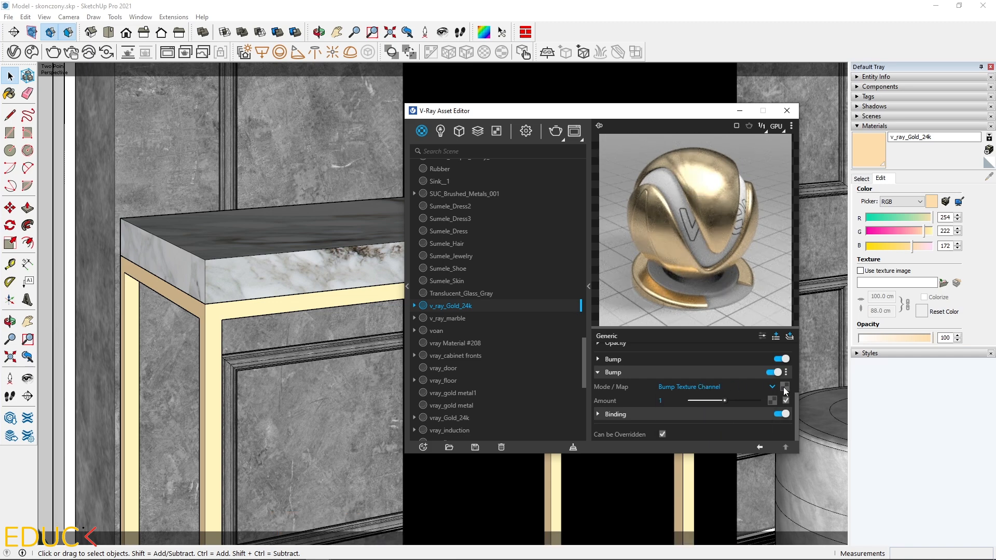
{"action": "left_click", "coordinate": [786, 401]}
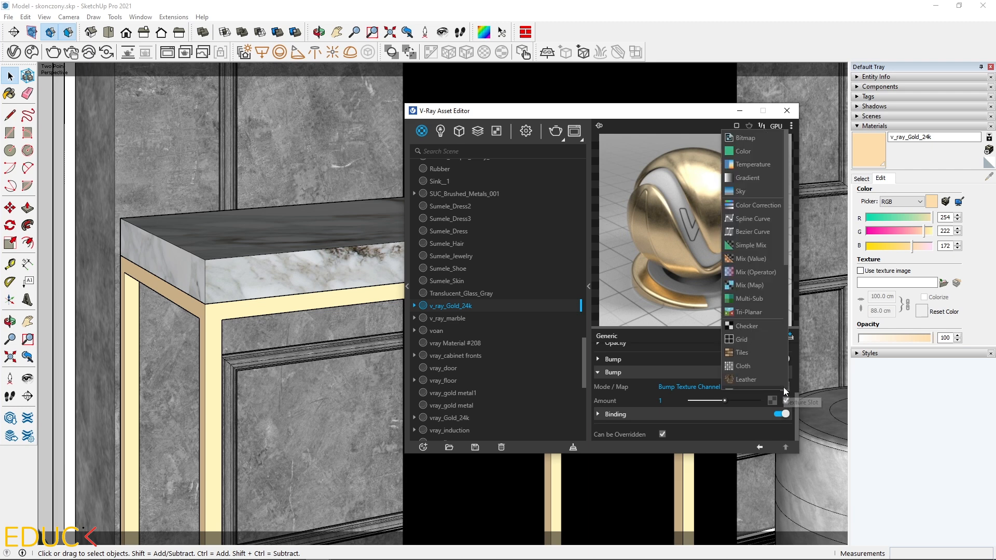
{"action": "scroll", "scroll_direction": "down", "scroll_amount": 3}
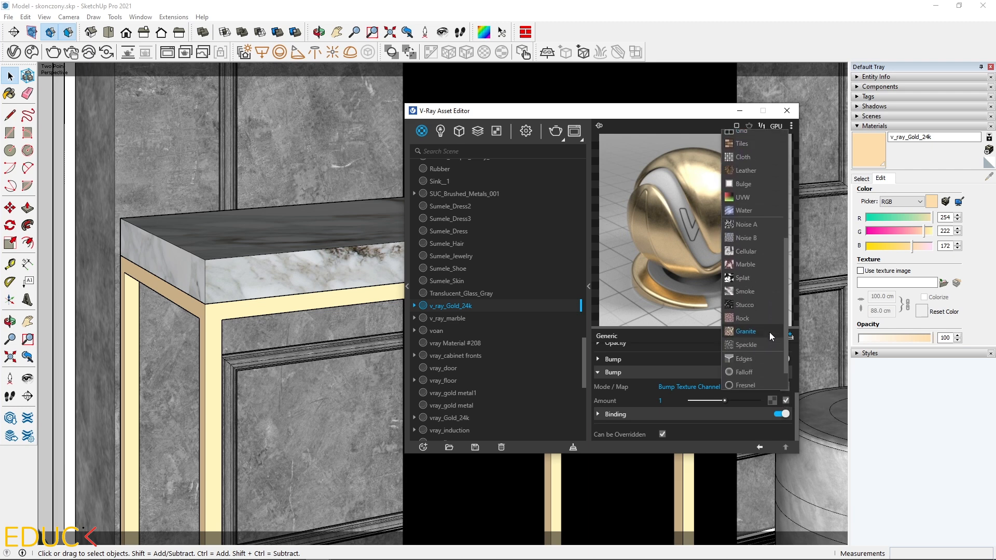
{"action": "scroll", "scroll_direction": "down", "scroll_amount": 3}
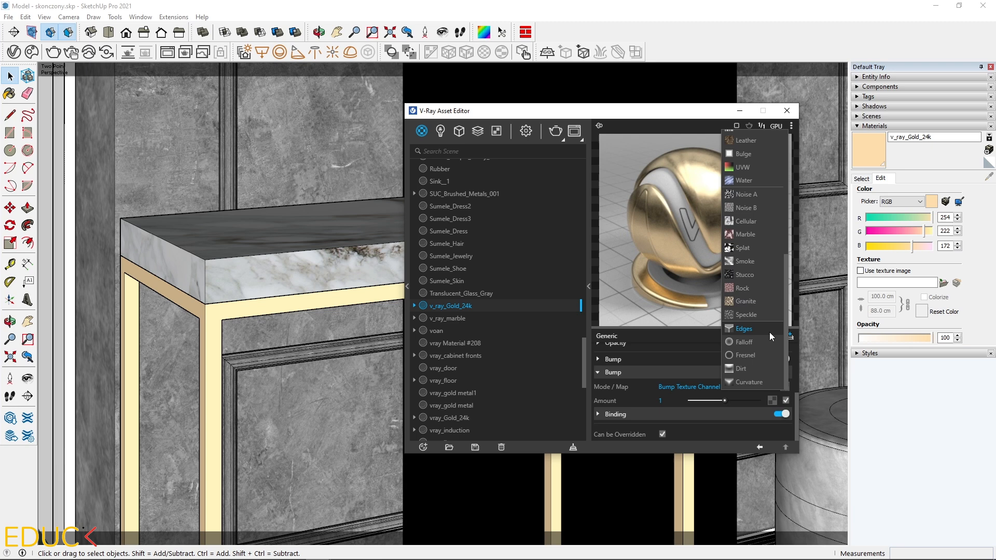
{"action": "left_click", "coordinate": [742, 329]}
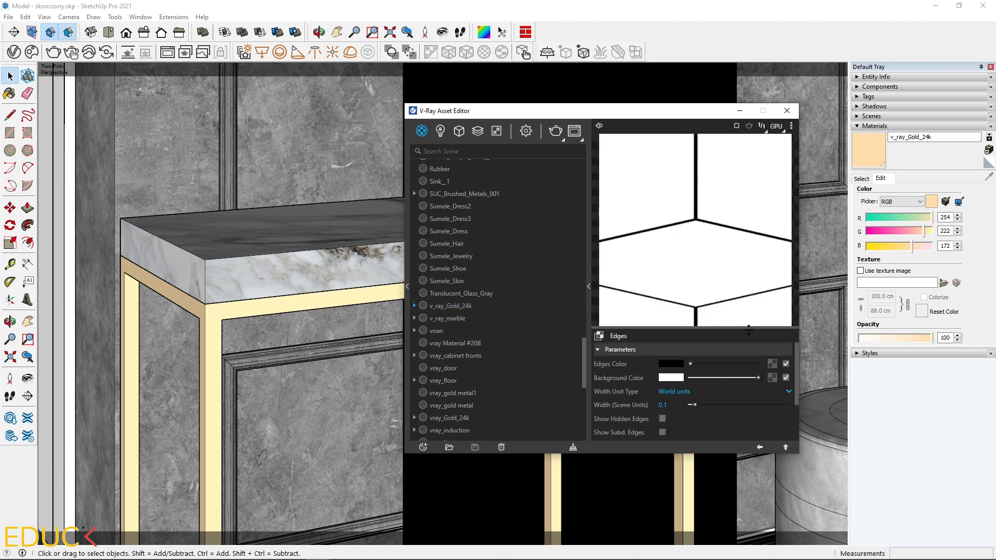
{"action": "mouse_move", "coordinate": [612, 411]}
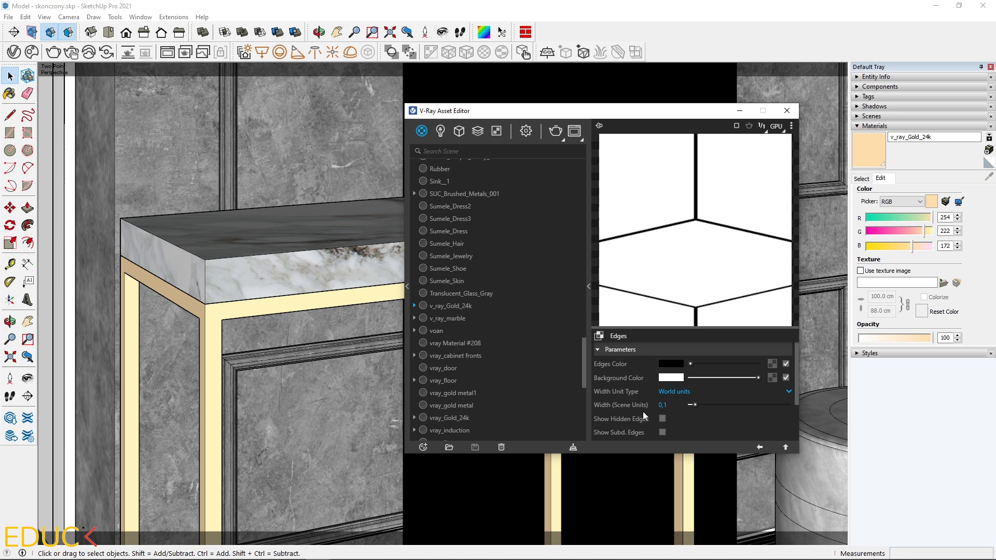
{"action": "mouse_move", "coordinate": [672, 414]}
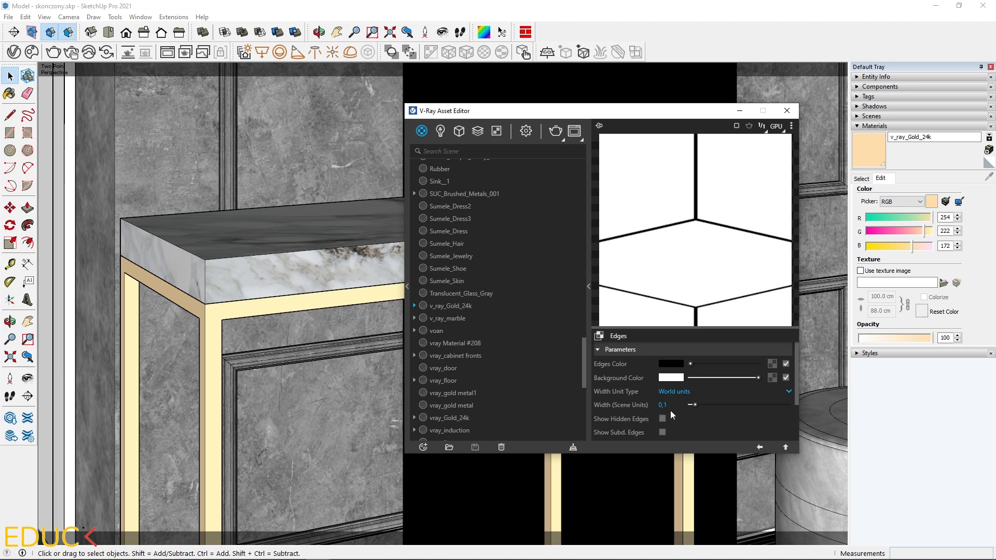
{"action": "mouse_move", "coordinate": [695, 407]}
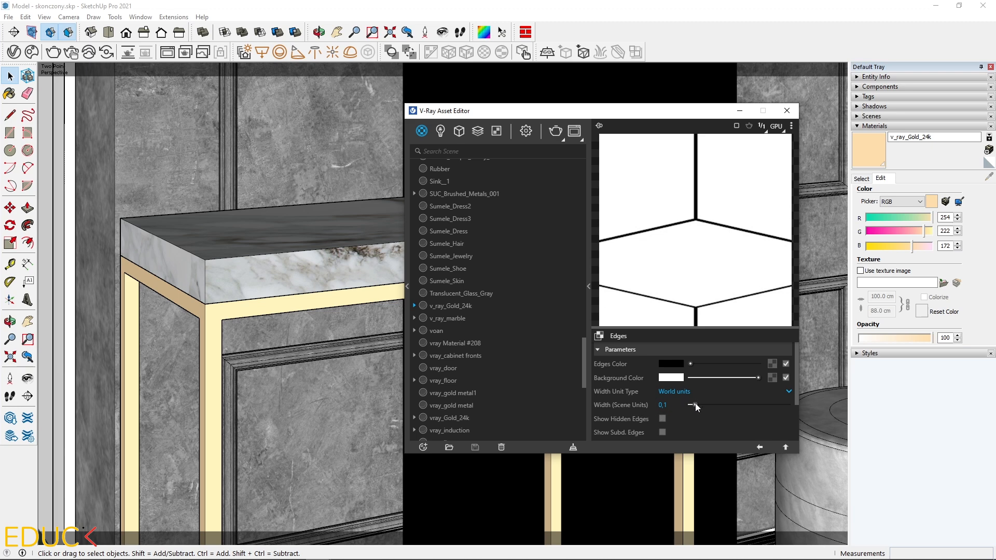
Step: Set the Edges texture width to 0.2 scene units and return to the gold material
{"action": "left_click_drag", "start_coordinate": [691, 406], "coordinate": [736, 405]}
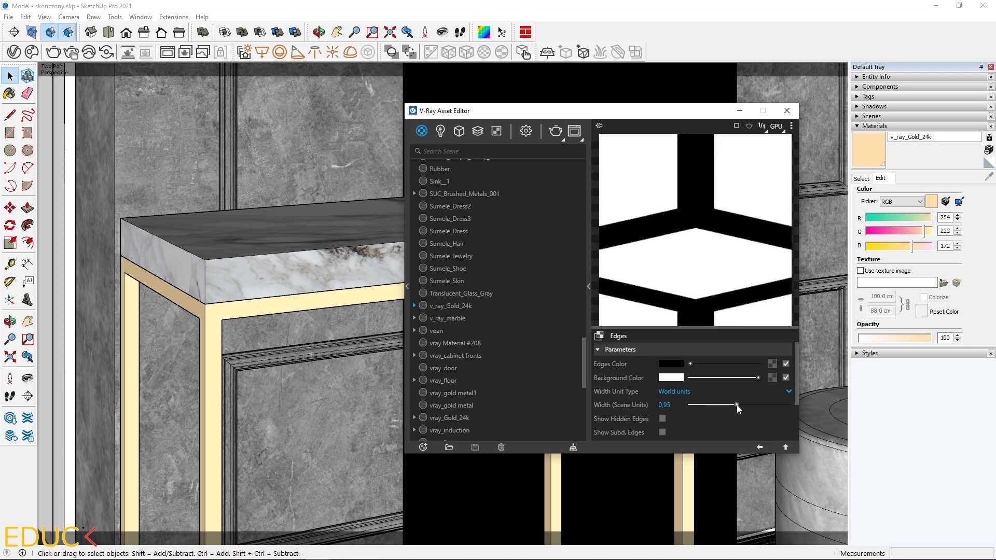
{"action": "left_click_drag", "start_coordinate": [730, 405], "coordinate": [738, 406]}
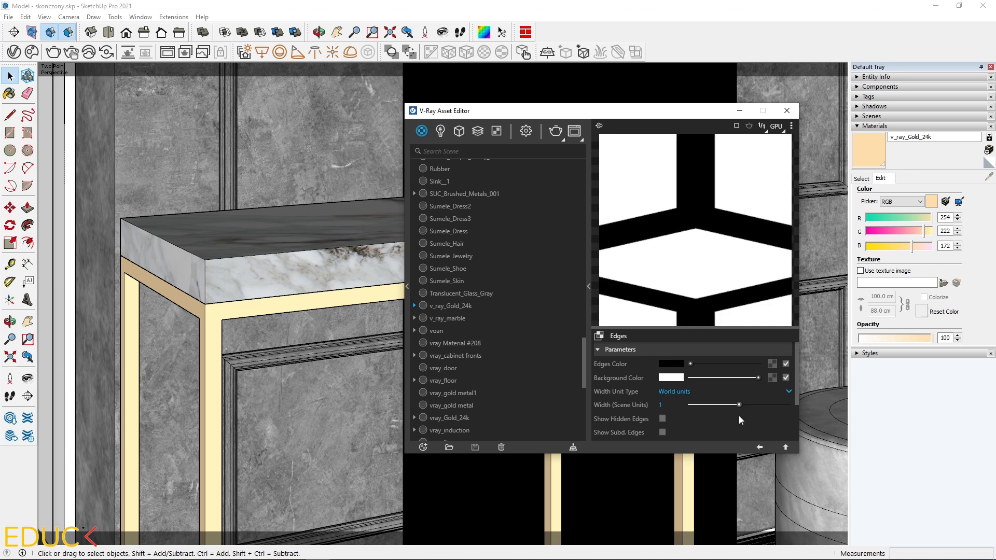
{"action": "left_click_drag", "start_coordinate": [731, 405], "coordinate": [743, 405]}
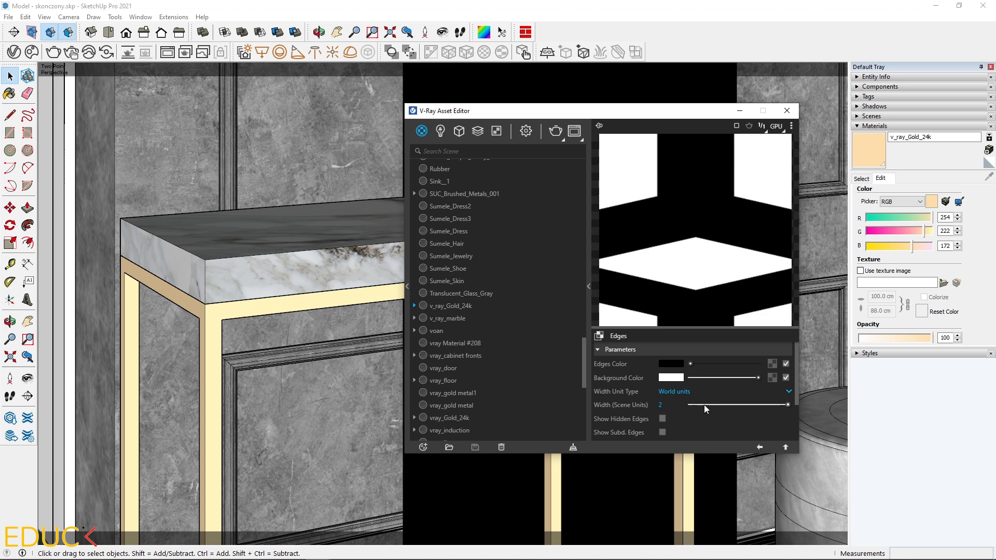
{"action": "left_click_drag", "start_coordinate": [788, 406], "coordinate": [698, 405]}
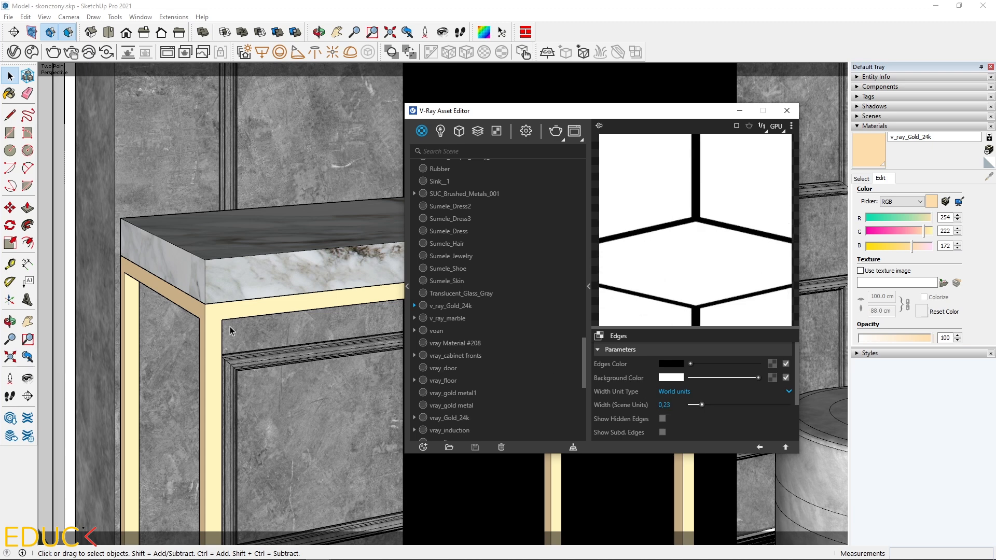
{"action": "mouse_move", "coordinate": [228, 323]}
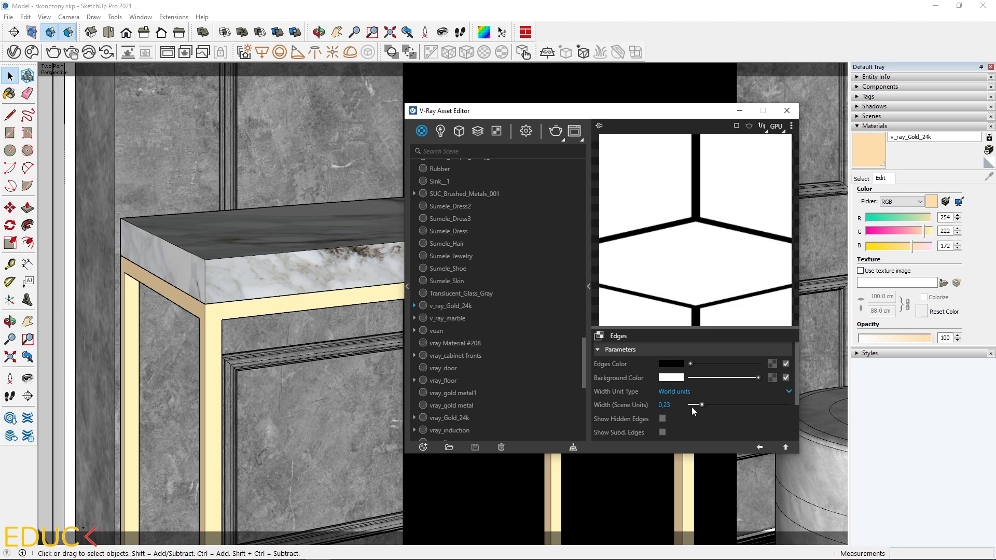
{"action": "left_click_drag", "start_coordinate": [697, 405], "coordinate": [694, 412]}
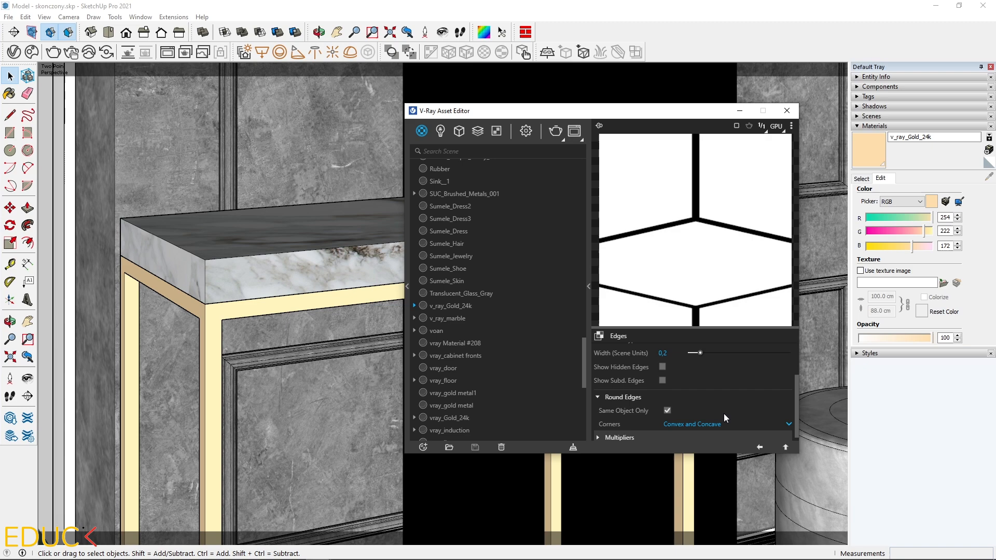
{"action": "mouse_move", "coordinate": [759, 448]}
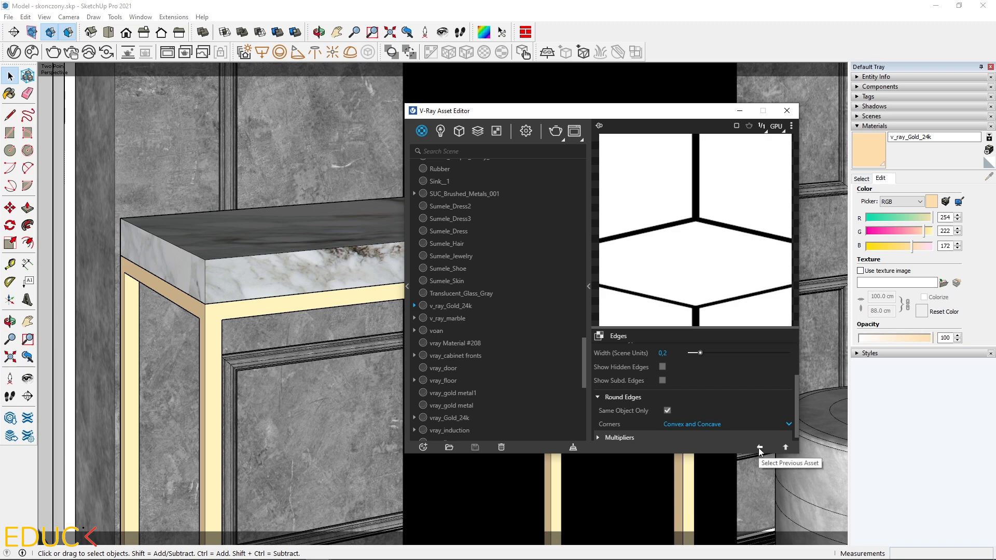
{"action": "left_click", "coordinate": [451, 305]}
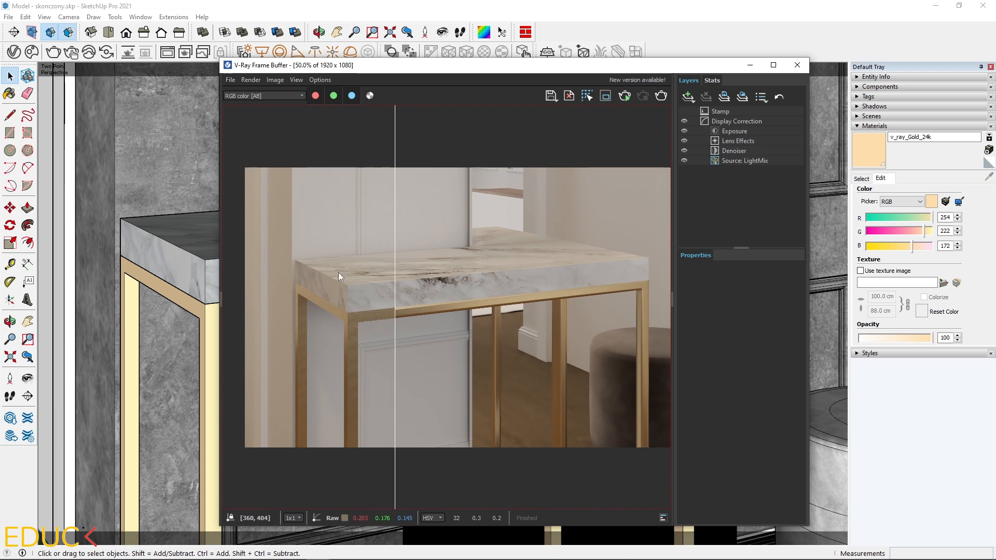
{"action": "mouse_move", "coordinate": [338, 290]}
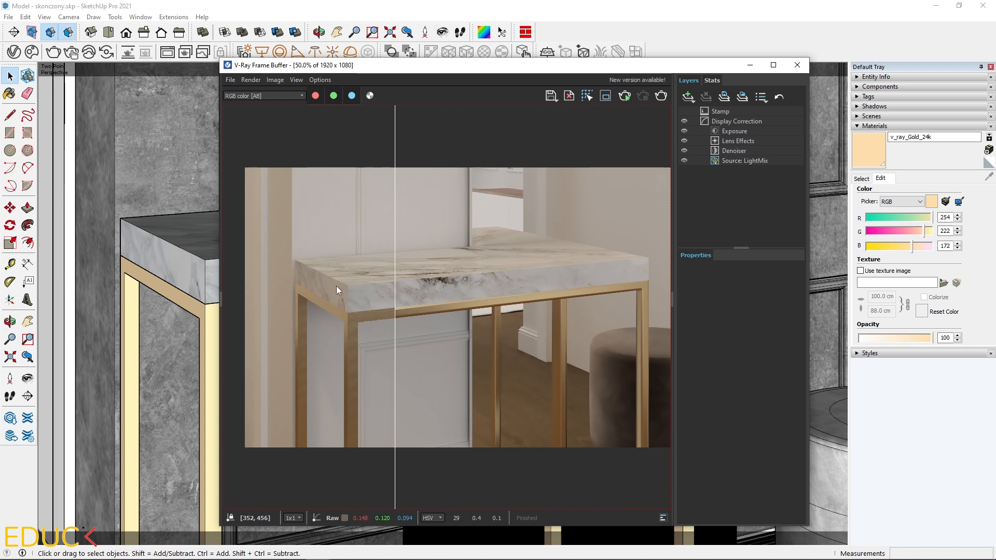
{"action": "mouse_move", "coordinate": [519, 300]}
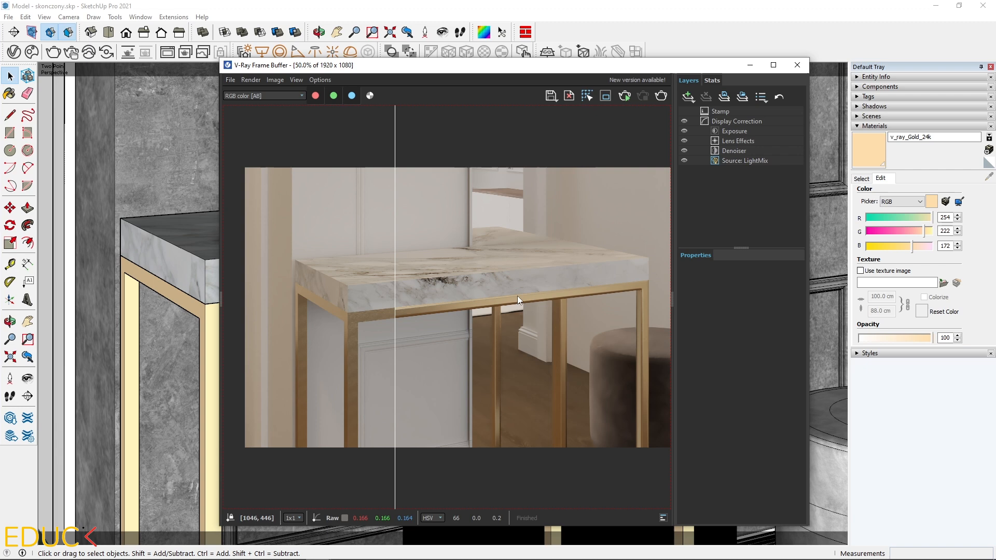
{"action": "mouse_move", "coordinate": [633, 289]}
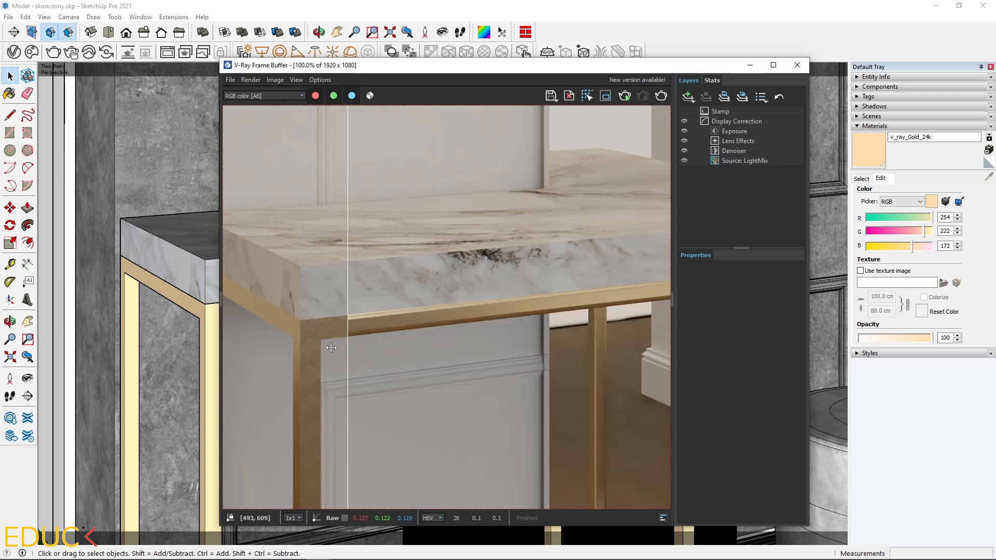
Step: Drag the A/B compare line across the corner, then show the new render fully
{"action": "left_click_drag", "start_coordinate": [349, 348], "coordinate": [500, 360]}
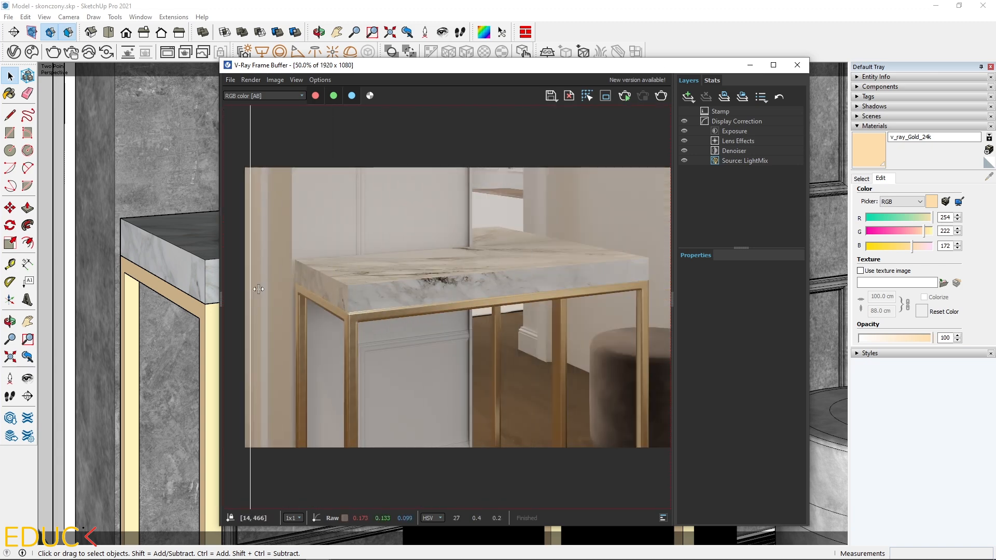
{"action": "left_click_drag", "start_coordinate": [254, 289], "coordinate": [273, 325]}
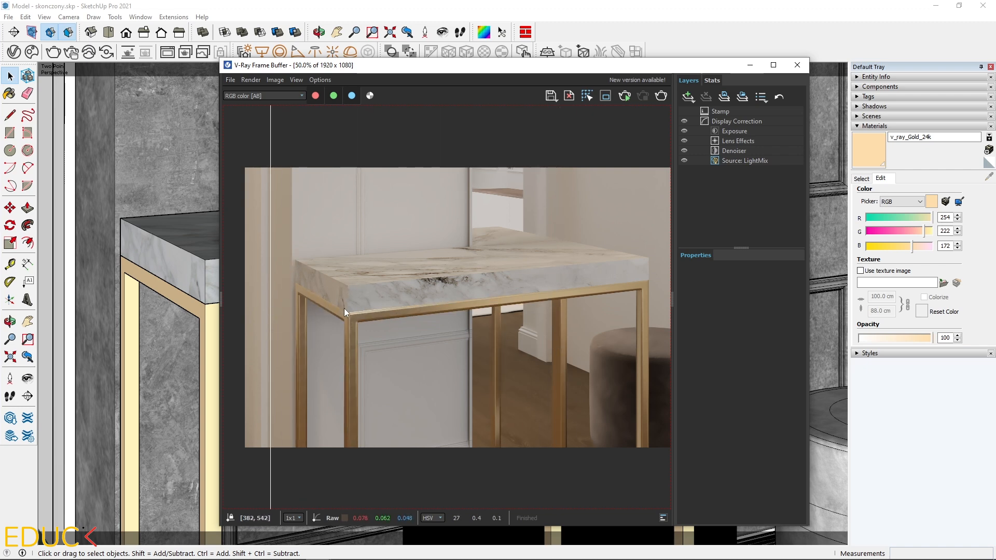
{"action": "mouse_move", "coordinate": [360, 294]}
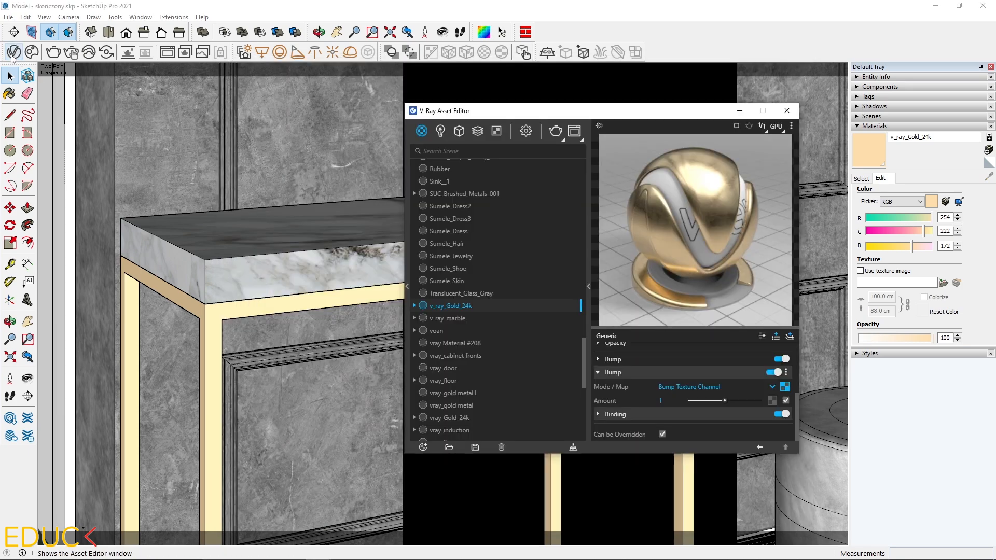
Step: Add a second Bump to v_ray_marble and set it to Bump Texture Channel
{"action": "left_click", "coordinate": [447, 317]}
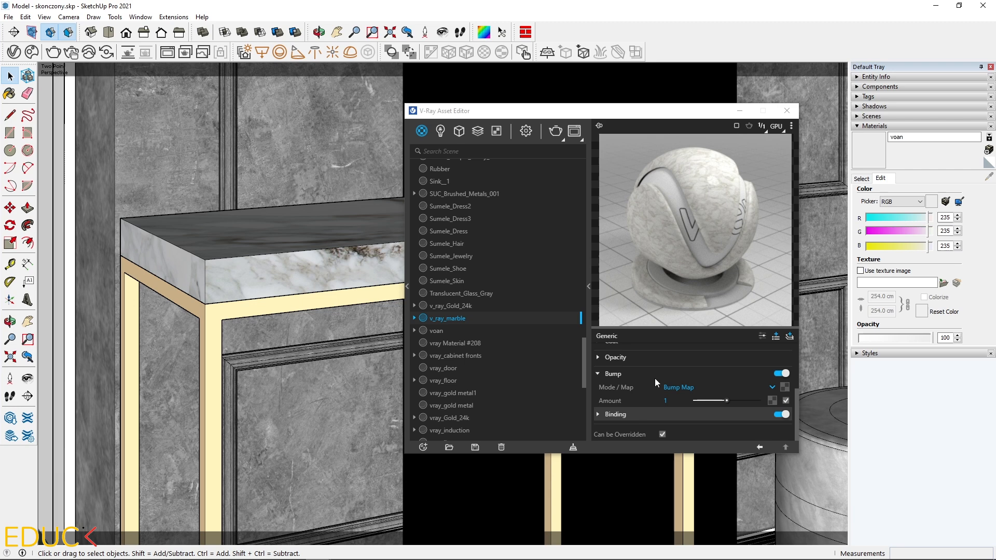
{"action": "mouse_move", "coordinate": [677, 375]}
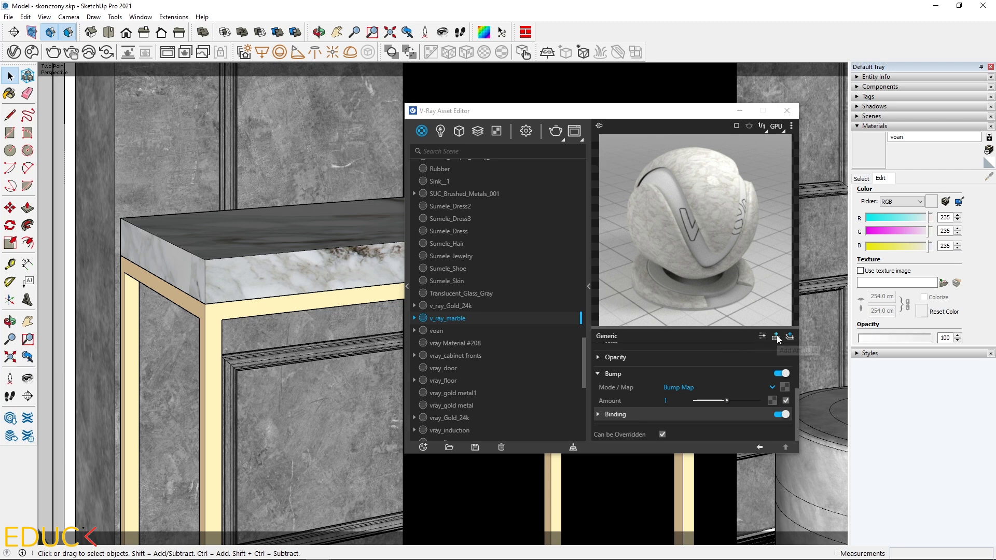
{"action": "mouse_move", "coordinate": [776, 337]}
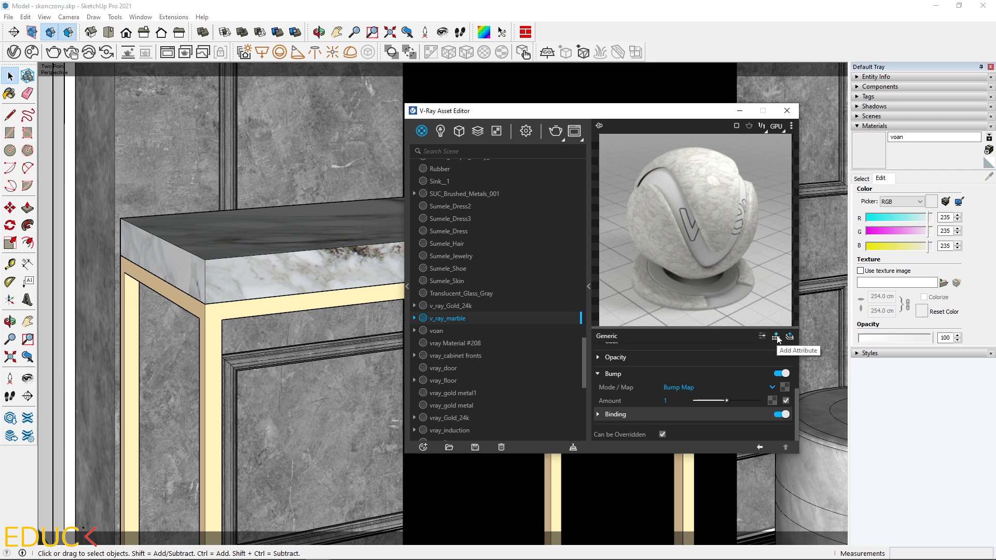
{"action": "left_click", "coordinate": [775, 337]}
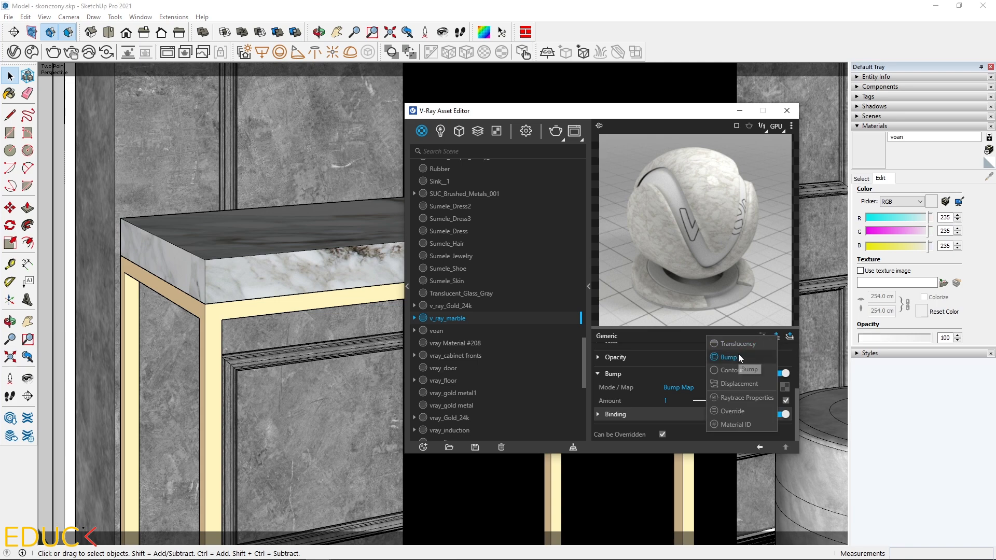
{"action": "left_click", "coordinate": [729, 356]}
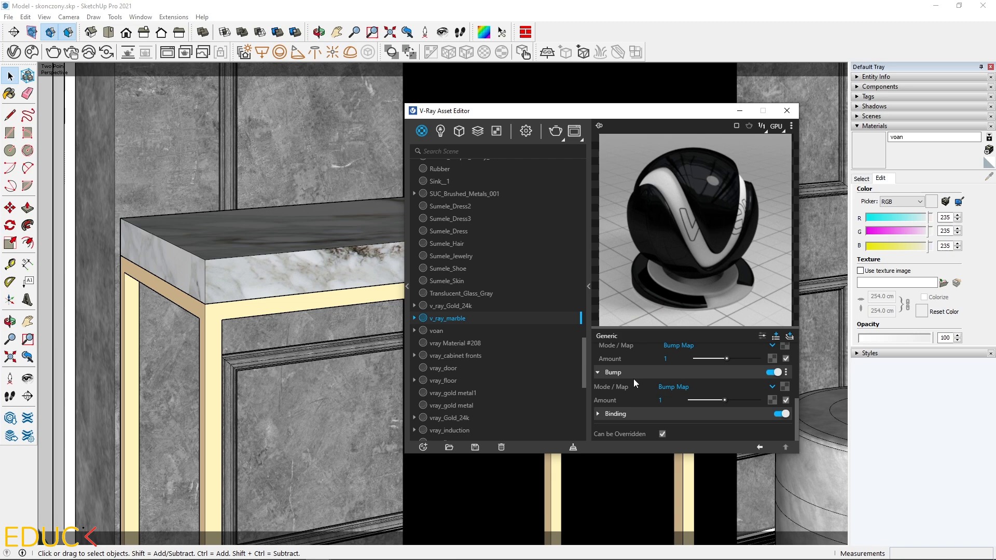
{"action": "left_click", "coordinate": [673, 387]}
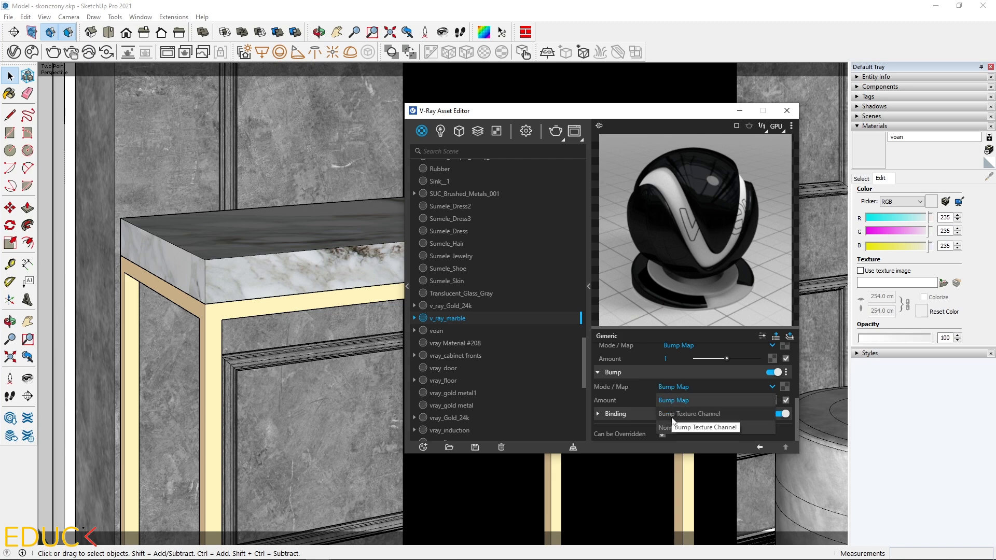
{"action": "left_click", "coordinate": [706, 427]}
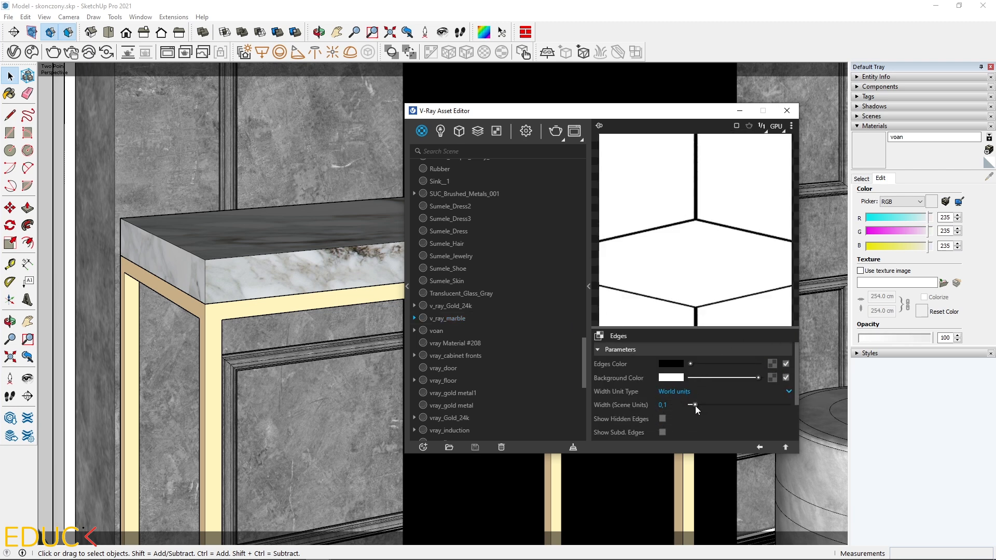
Step: Widen the marble's Edges bump to 0.4 scene units and return to the material
{"action": "left_click_drag", "start_coordinate": [692, 406], "coordinate": [710, 406]}
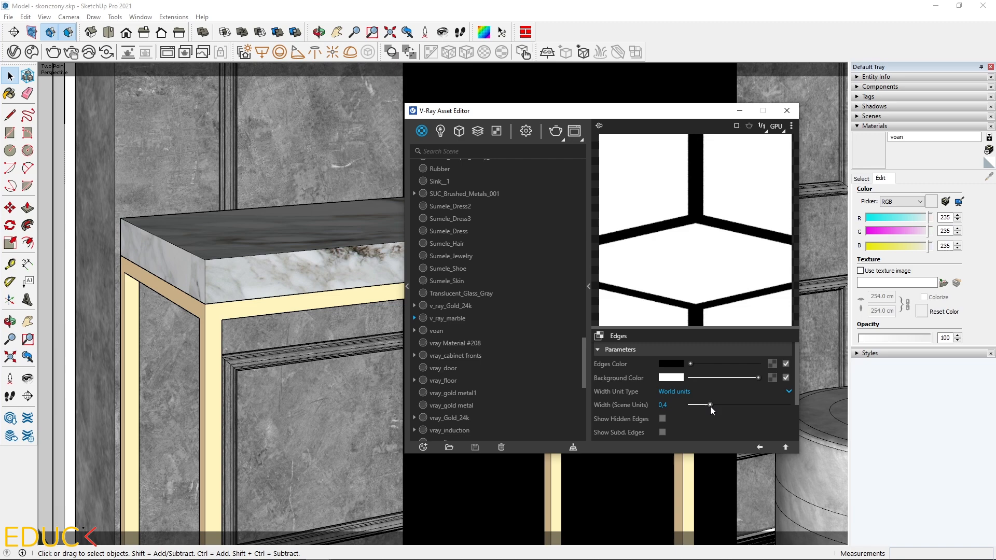
{"action": "left_click", "coordinate": [447, 318]}
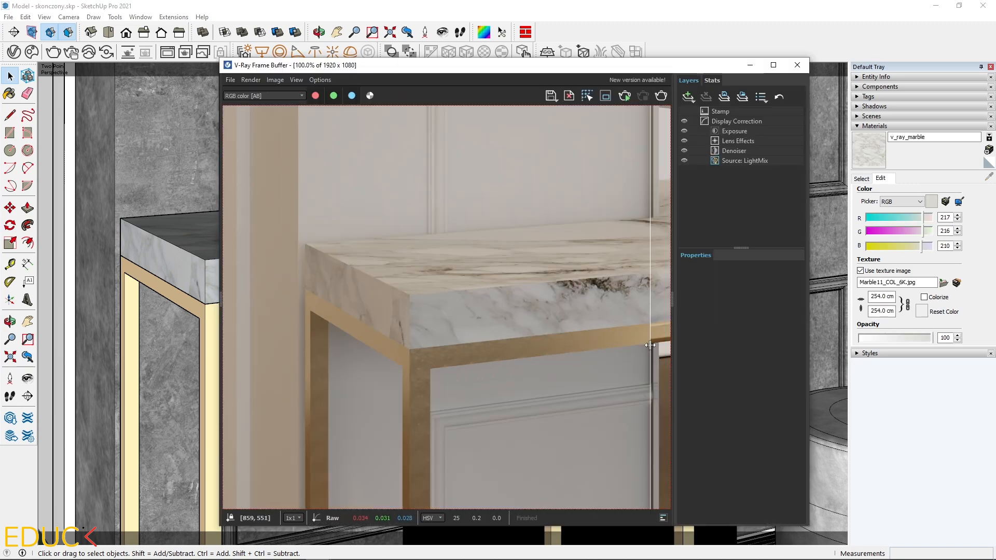
Step: Move the A/B compare line to show the new rounded-edge marble render fully
{"action": "left_click_drag", "start_coordinate": [650, 344], "coordinate": [599, 354]}
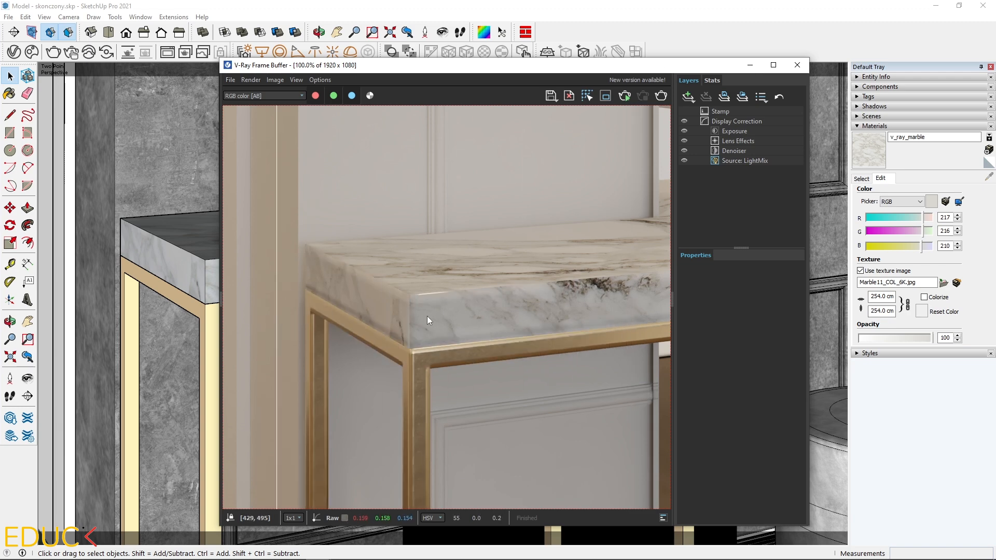
{"action": "mouse_move", "coordinate": [259, 185]}
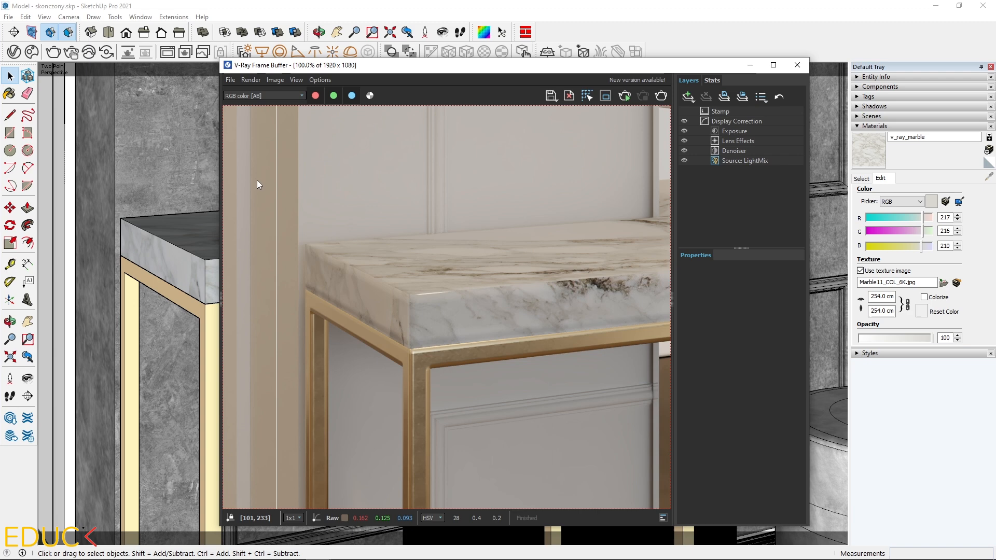
{"action": "mouse_move", "coordinate": [398, 279]}
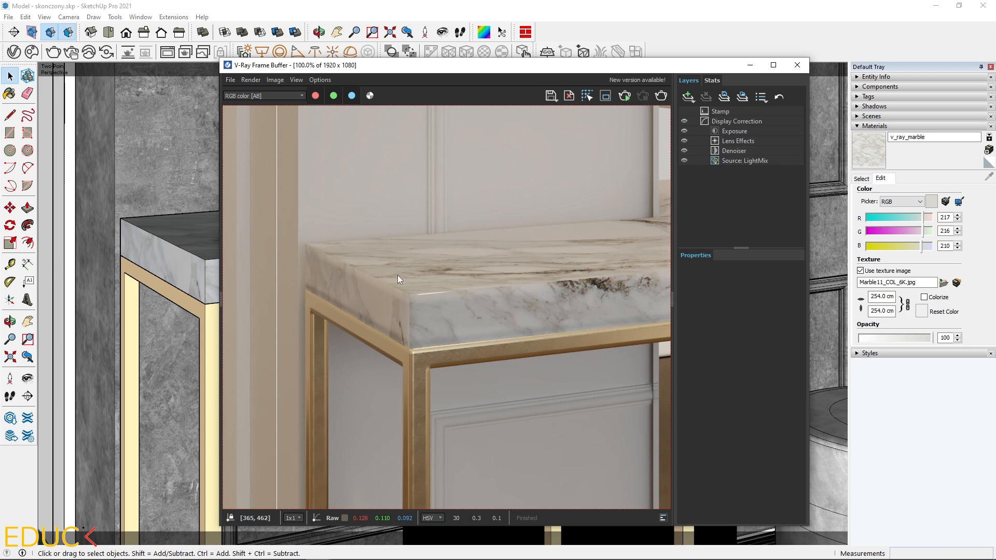
{"action": "mouse_move", "coordinate": [437, 304]}
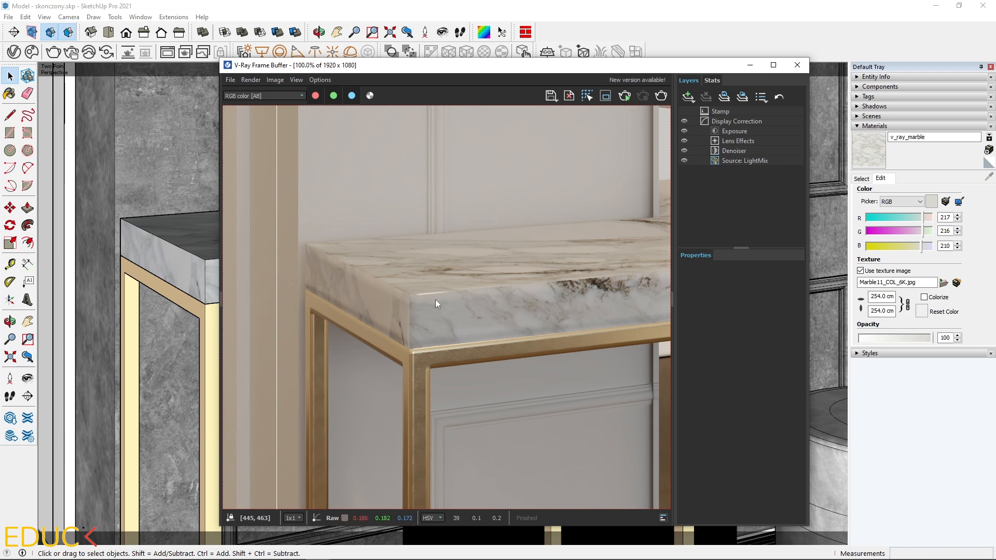
{"action": "mouse_move", "coordinate": [386, 286]}
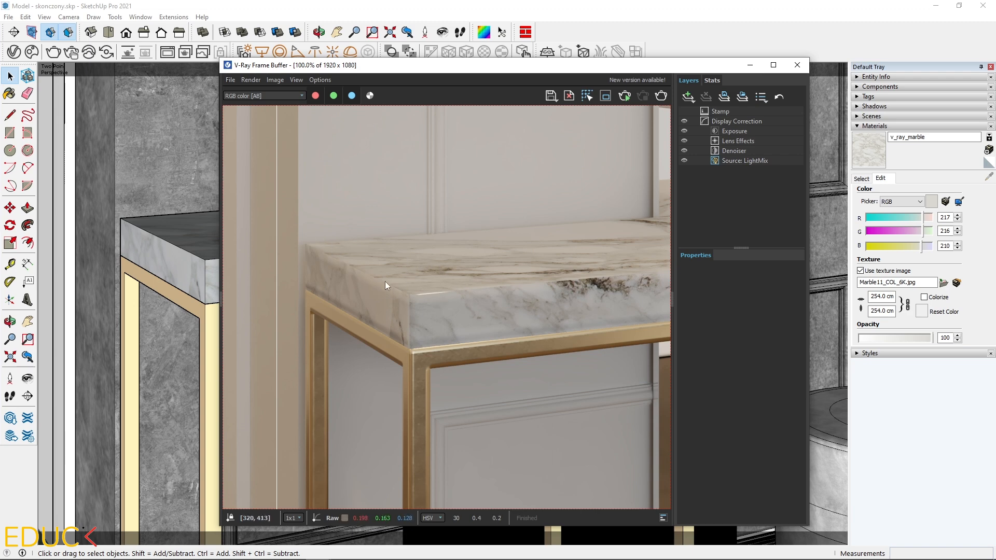
{"action": "mouse_move", "coordinate": [285, 191]}
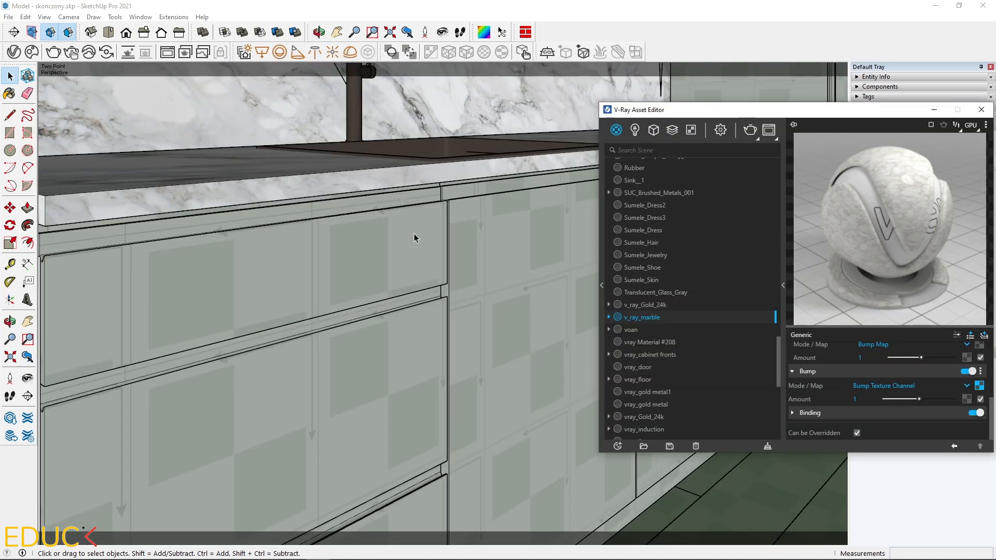
{"action": "mouse_move", "coordinate": [323, 178]}
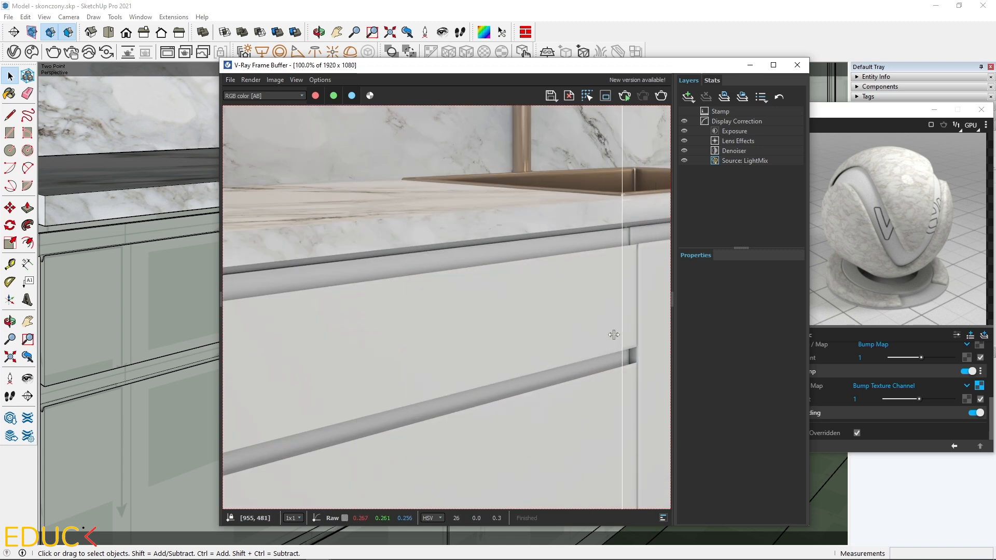
Step: Drag the A/B compare line across the kitchen countertop edge to compare renders
{"action": "left_click_drag", "start_coordinate": [614, 335], "coordinate": [384, 332]}
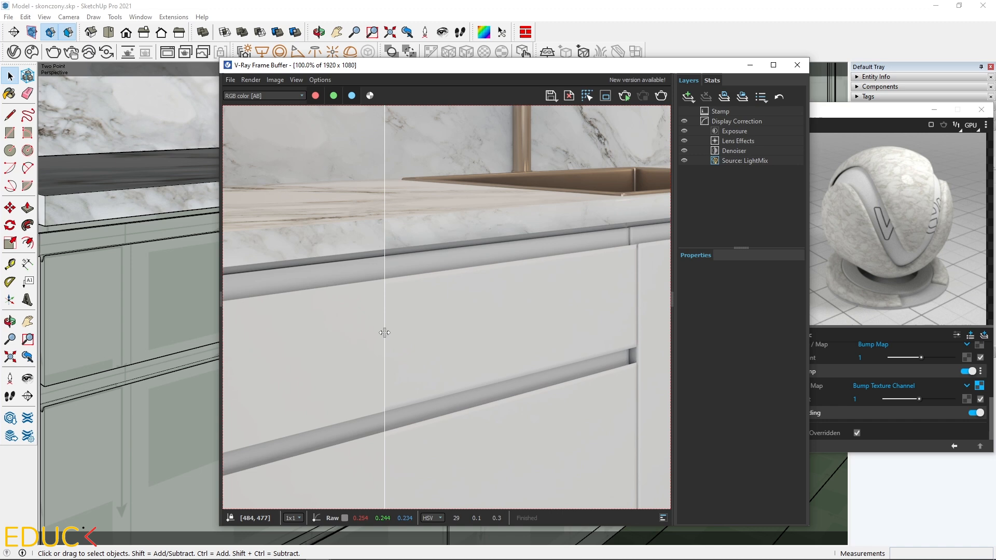